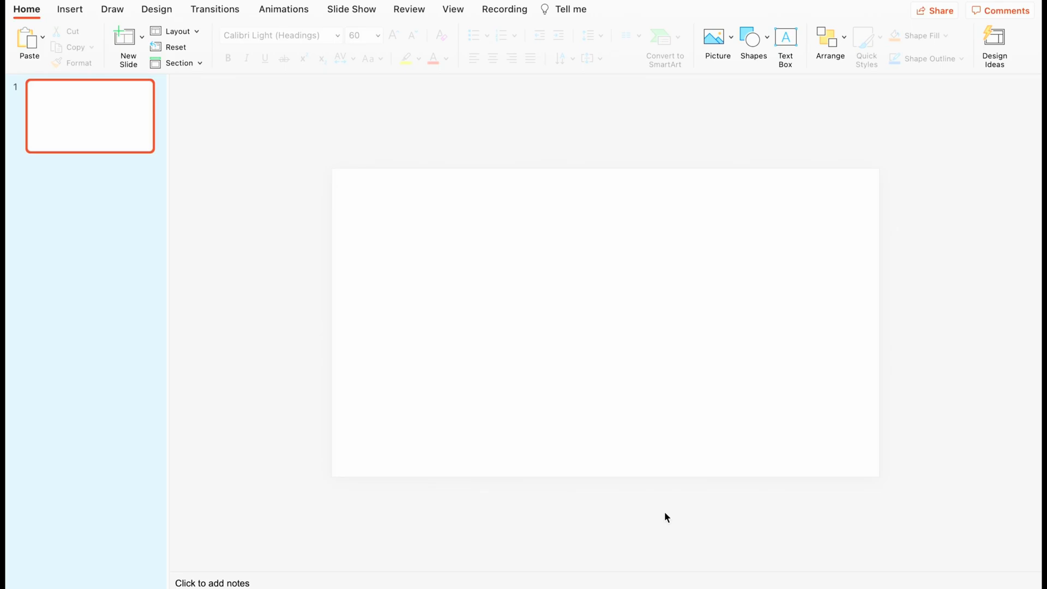
Draw a blue triangle on slide 1, left of the slide centre.
{"action": "left_click", "coordinate": [215, 10]}
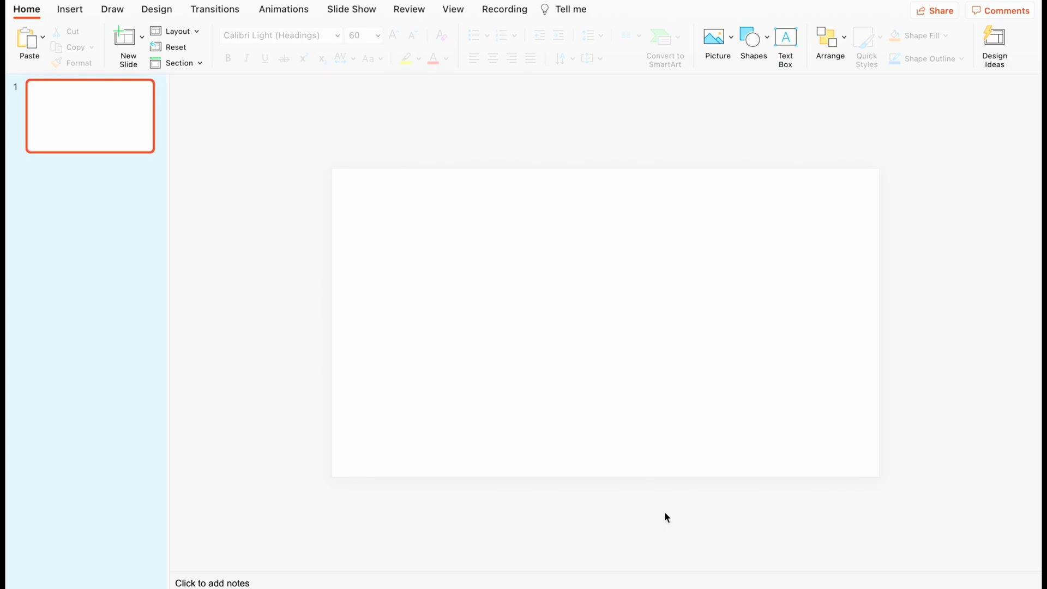
{"action": "mouse_move", "coordinate": [664, 507]}
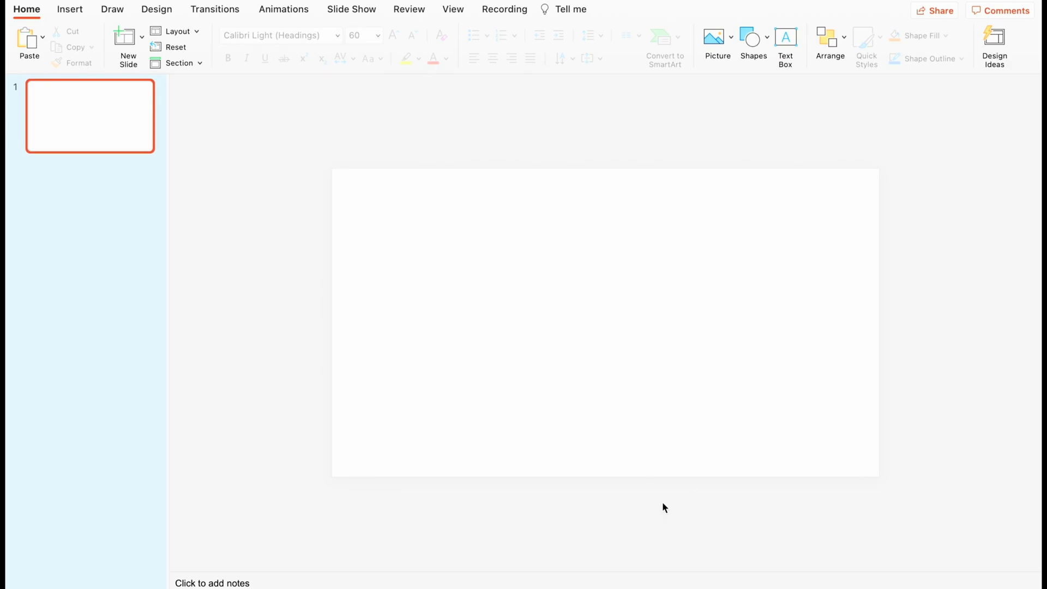
{"action": "left_click", "coordinate": [754, 38]}
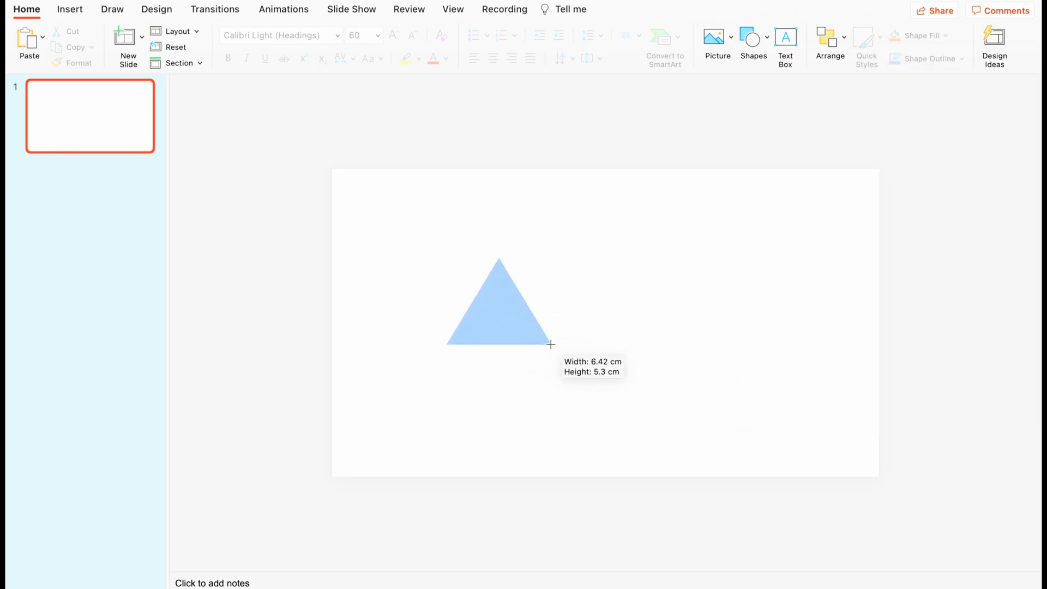
{"action": "left_click", "coordinate": [551, 344]}
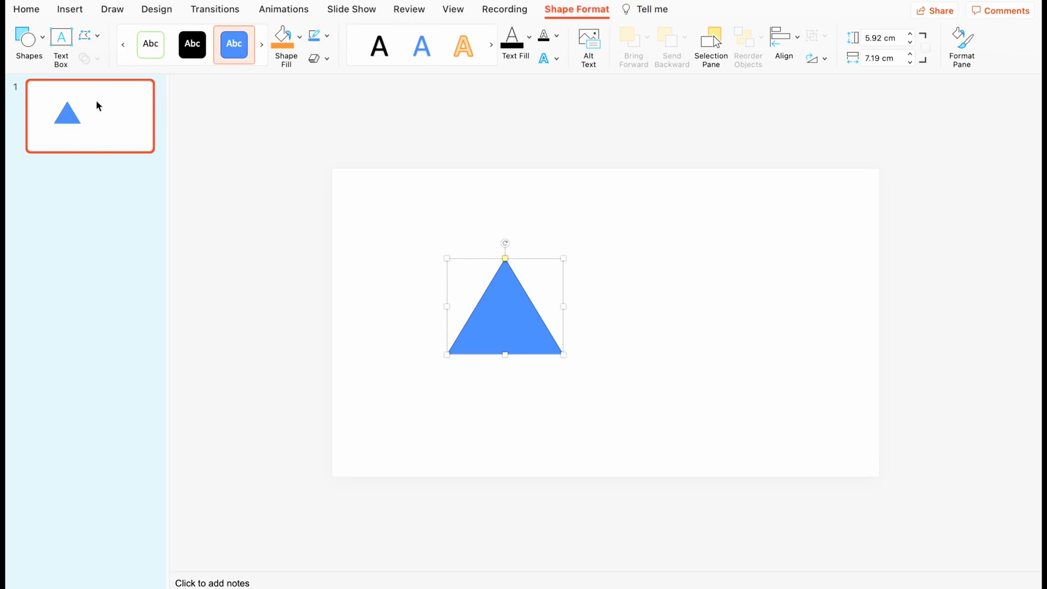
Add a Blank second slide and copy slide 1's triangle onto it in the same spot.
{"action": "left_click", "coordinate": [141, 36]}
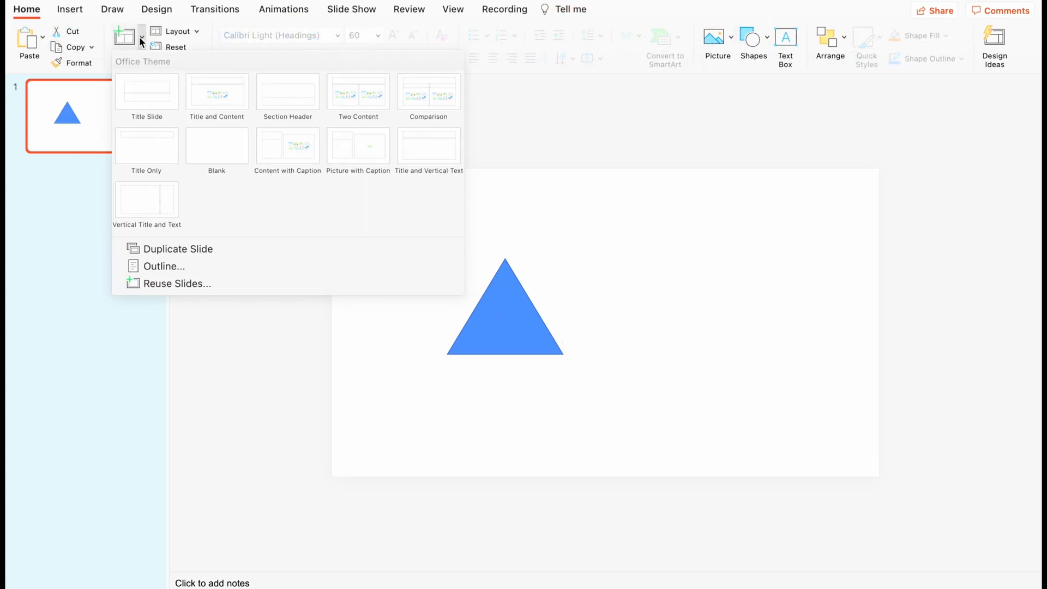
{"action": "left_click", "coordinate": [216, 145]}
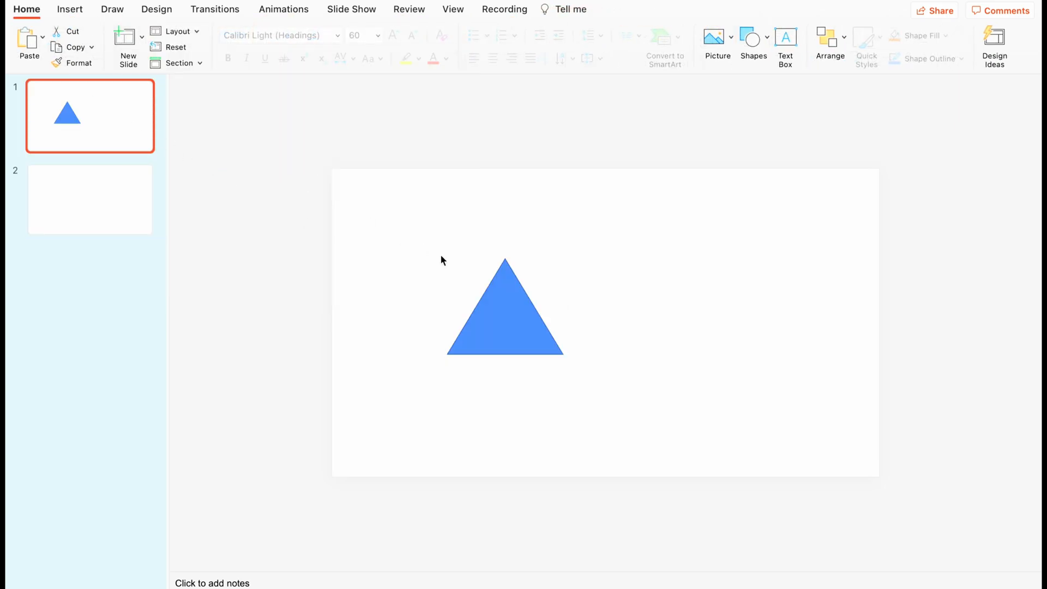
{"action": "left_click", "coordinate": [504, 307]}
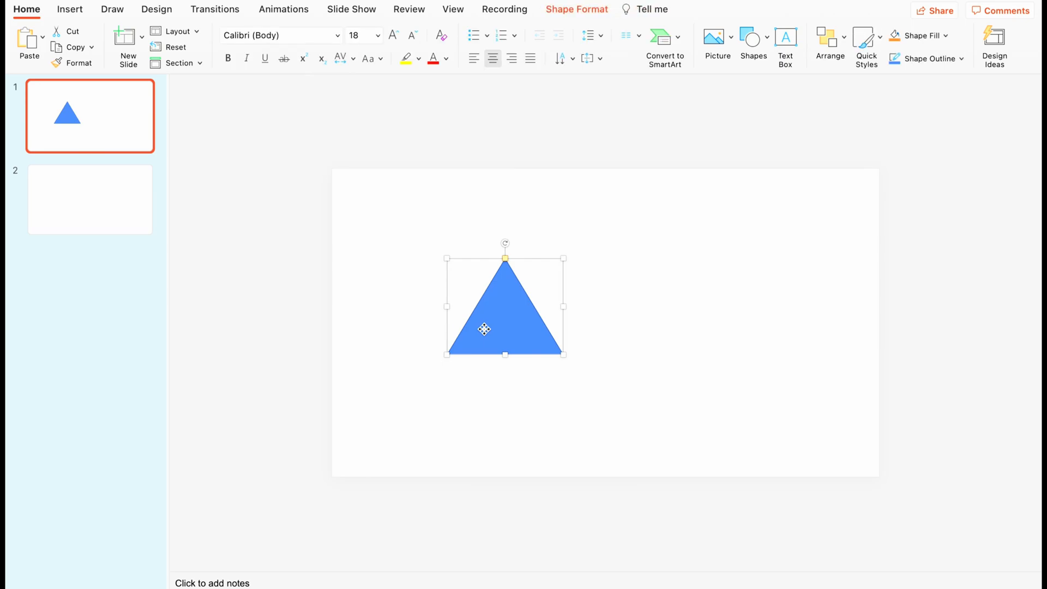
{"action": "left_click", "coordinate": [90, 198]}
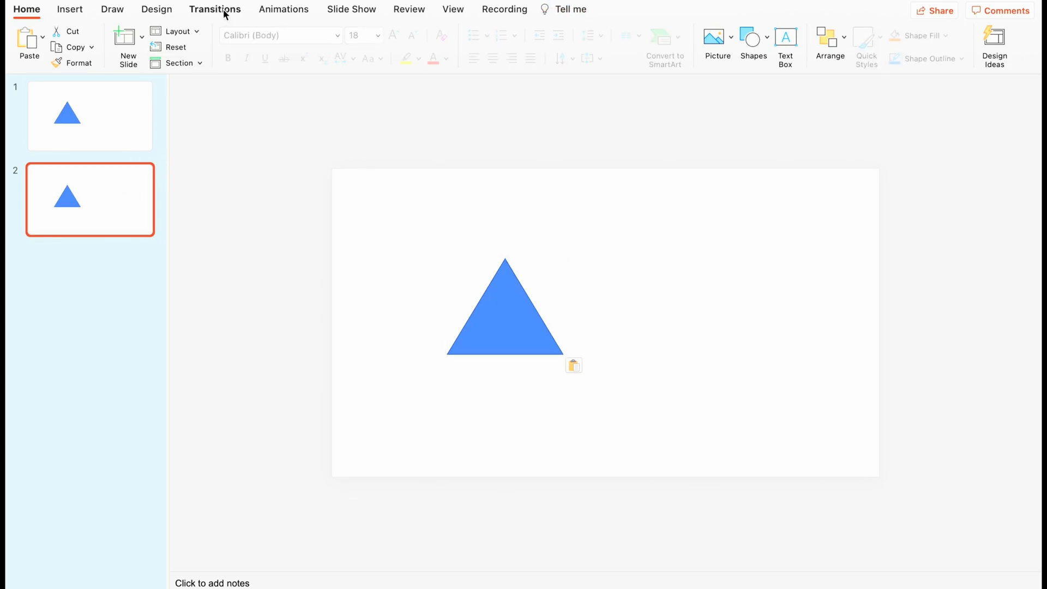
Apply the Morph transition to slide 2.
{"action": "left_click", "coordinate": [215, 9]}
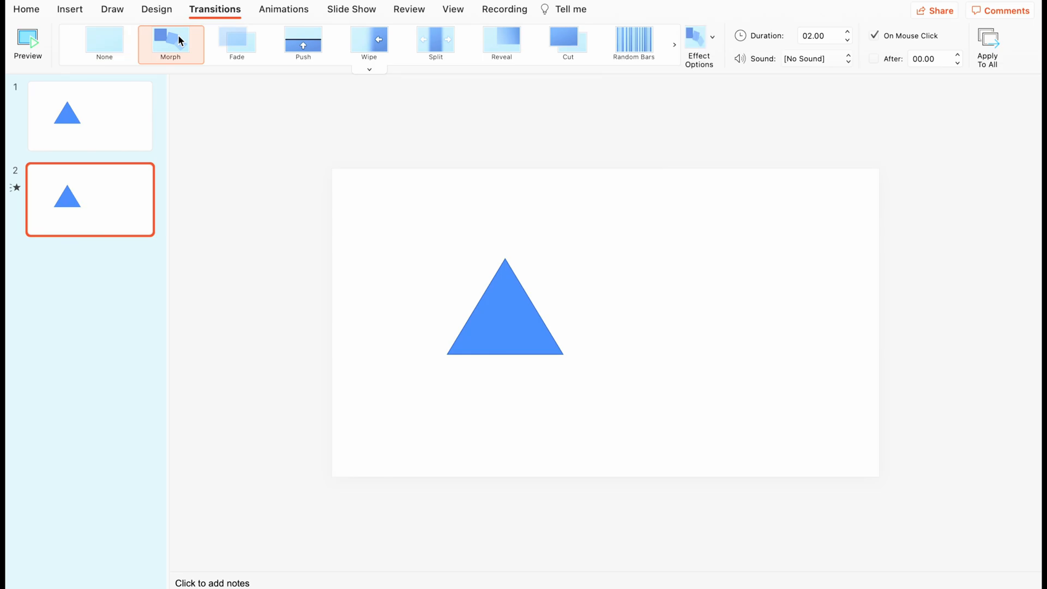
{"action": "mouse_move", "coordinate": [553, 541]}
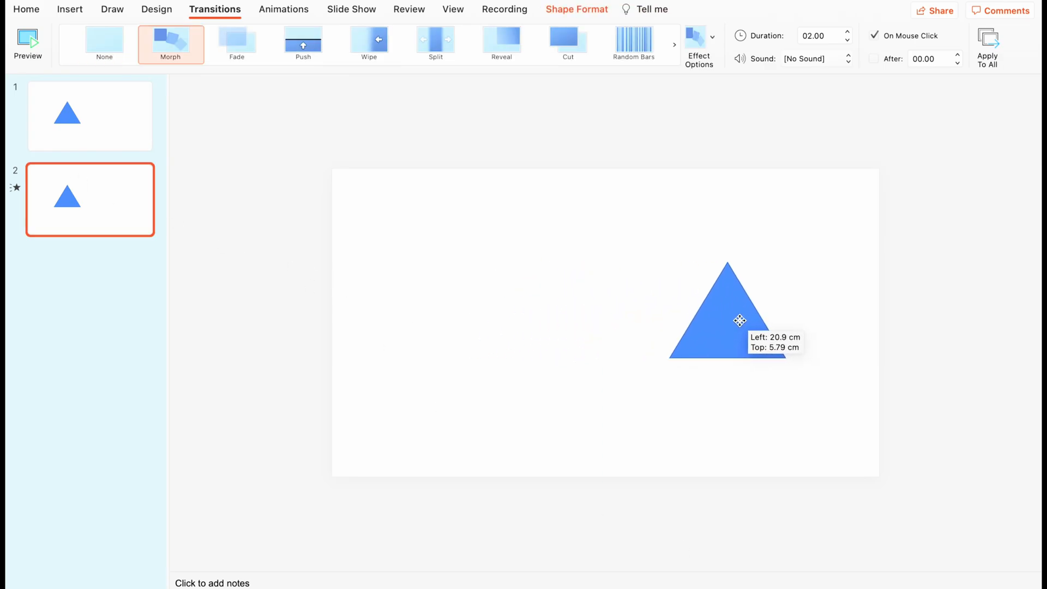
Drag slide 2's triangle right until it sits beyond the lower-right edge.
{"action": "left_click", "coordinate": [91, 115]}
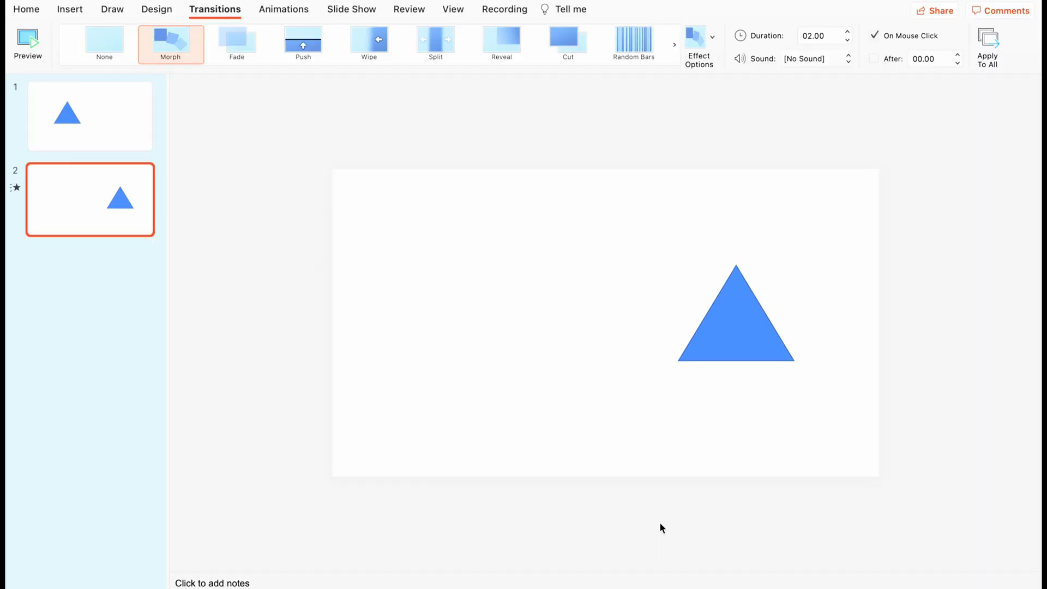
{"action": "left_click", "coordinate": [735, 314]}
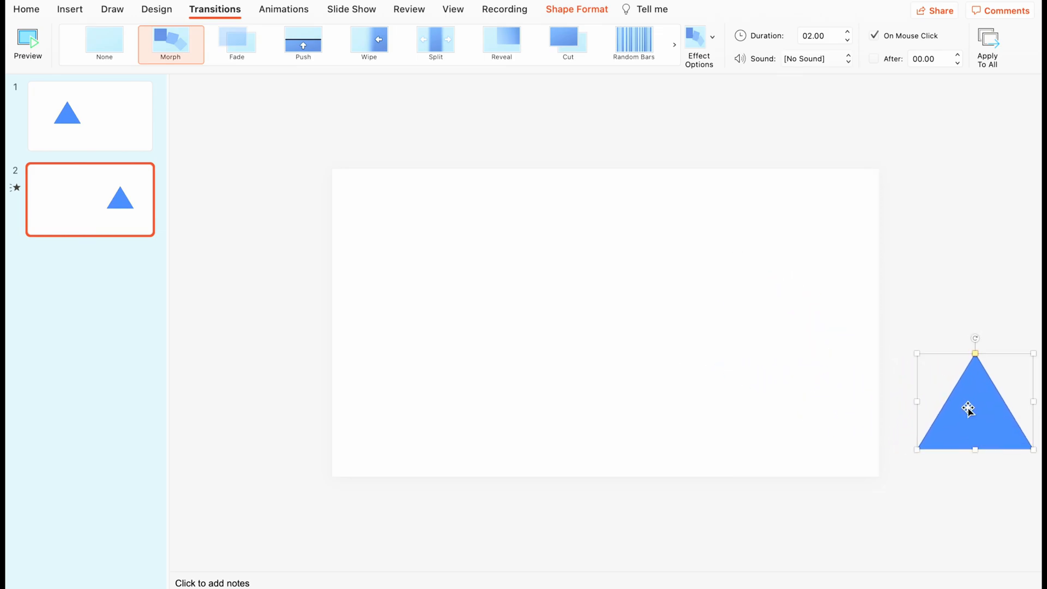
{"action": "left_click", "coordinate": [90, 116]}
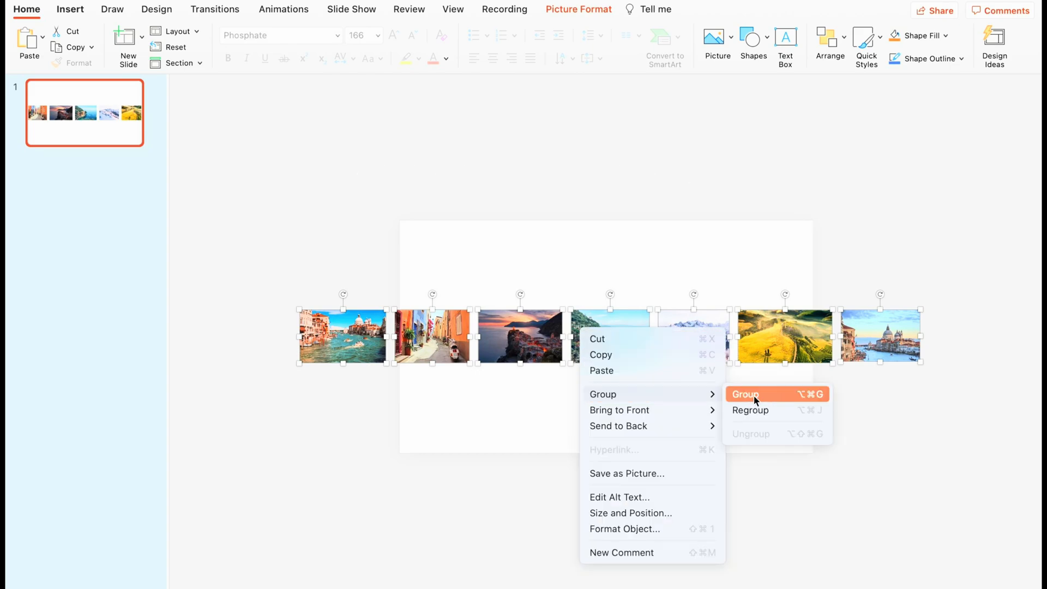
Group the seven Italy photos and scale the group so the Venice canal shot fills the slide.
{"action": "left_click", "coordinate": [744, 395]}
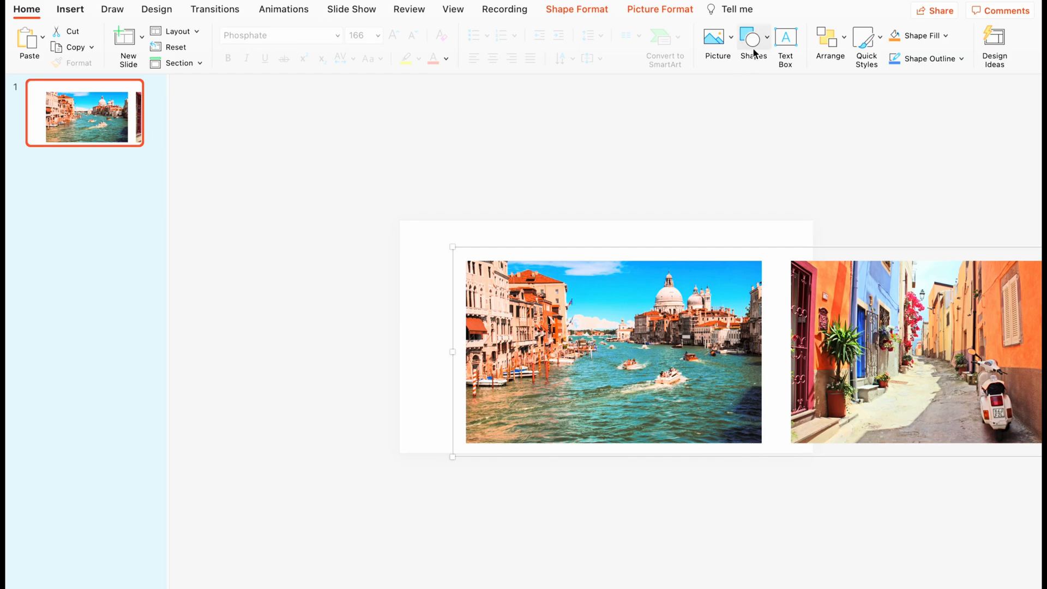
Draw ovals above and below the photo strip with white Solid fill and No line.
{"action": "left_click", "coordinate": [753, 40]}
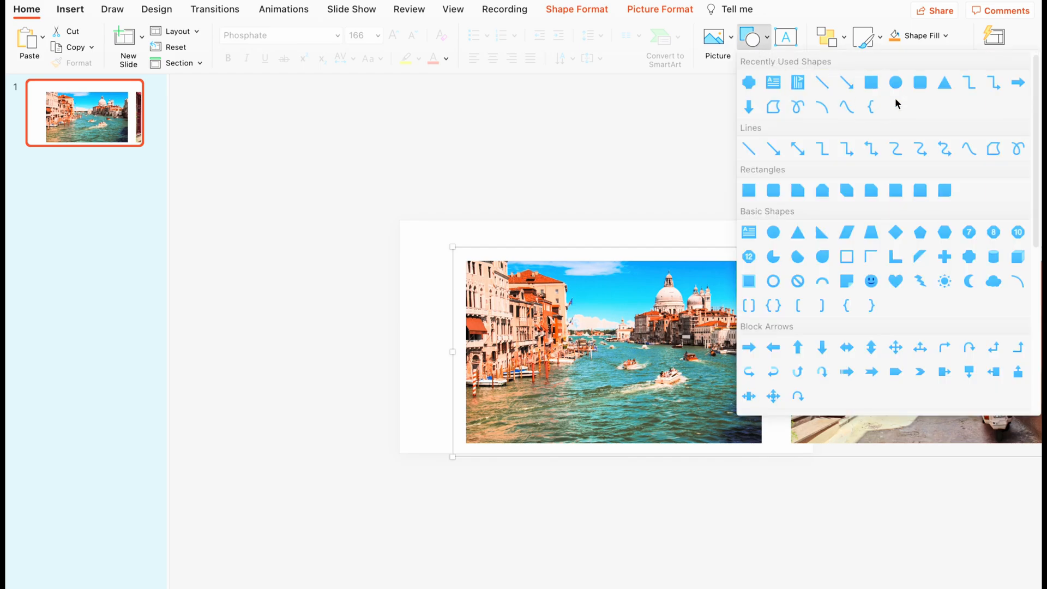
{"action": "left_click", "coordinate": [900, 91]}
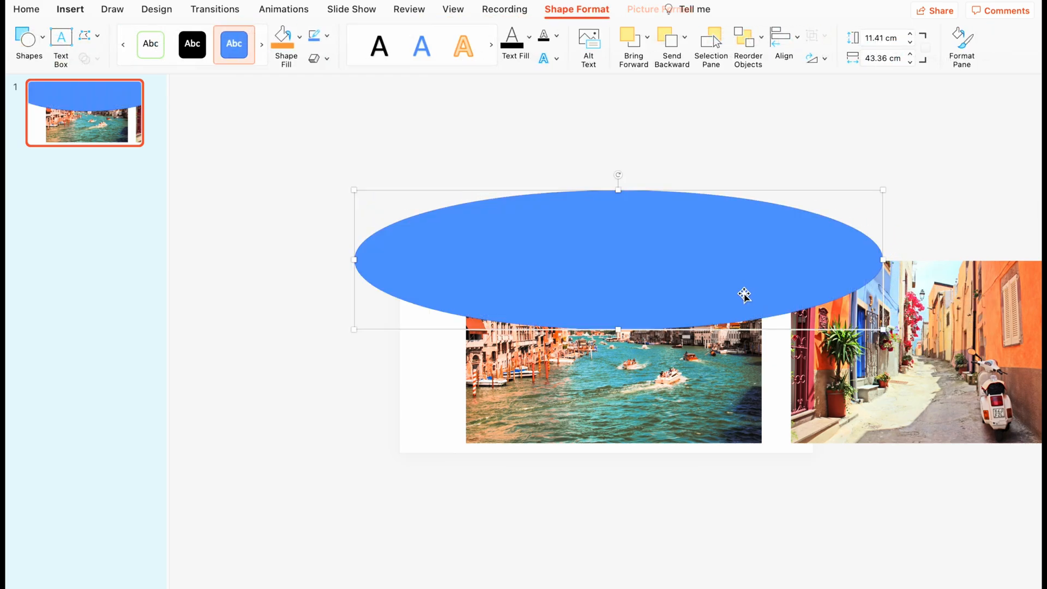
{"action": "left_click", "coordinate": [961, 47]}
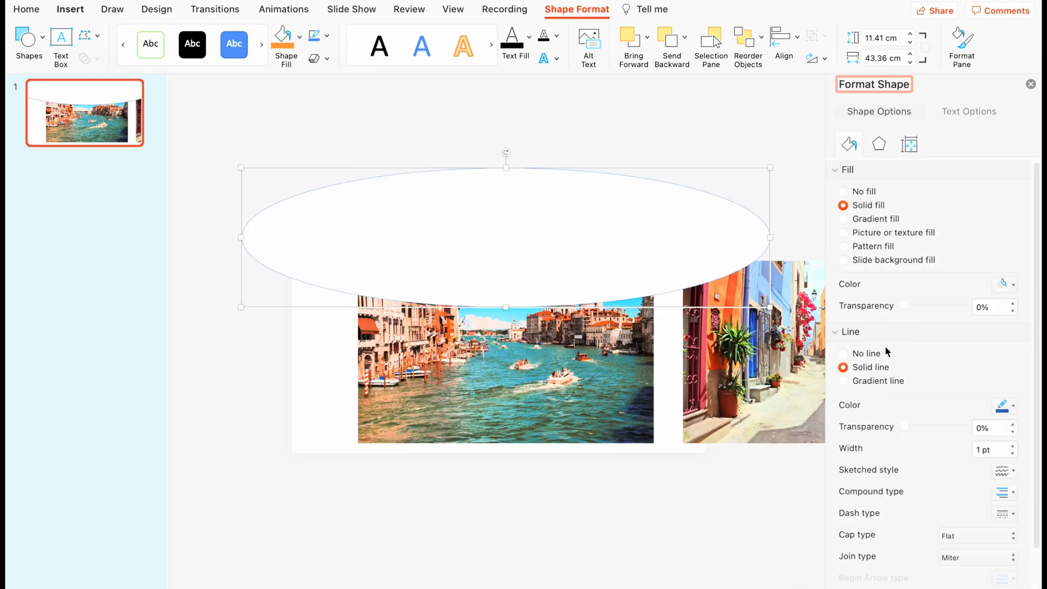
{"action": "left_click", "coordinate": [867, 353]}
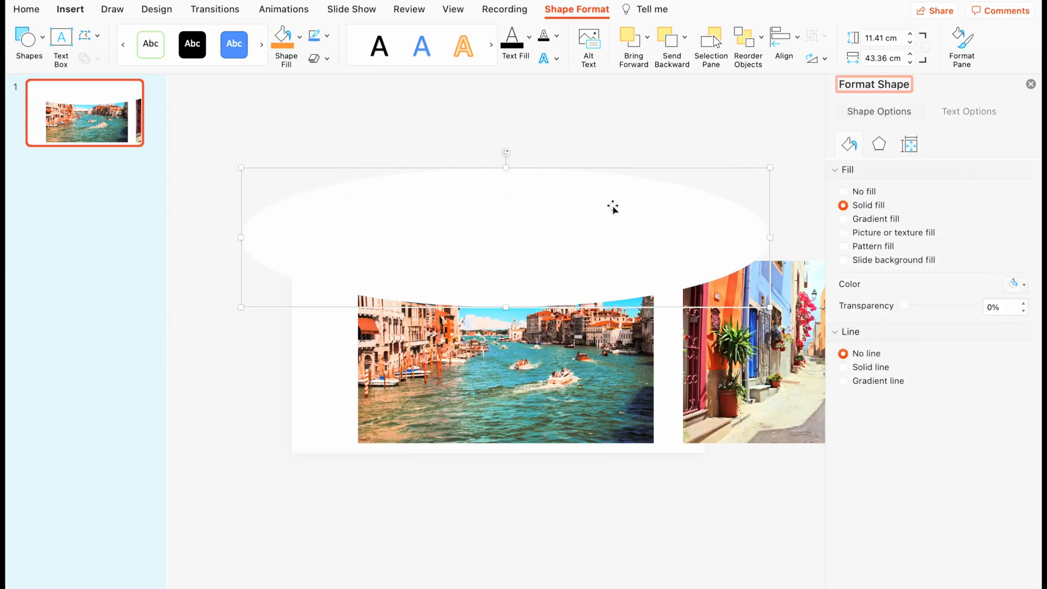
{"action": "mouse_move", "coordinate": [514, 207]}
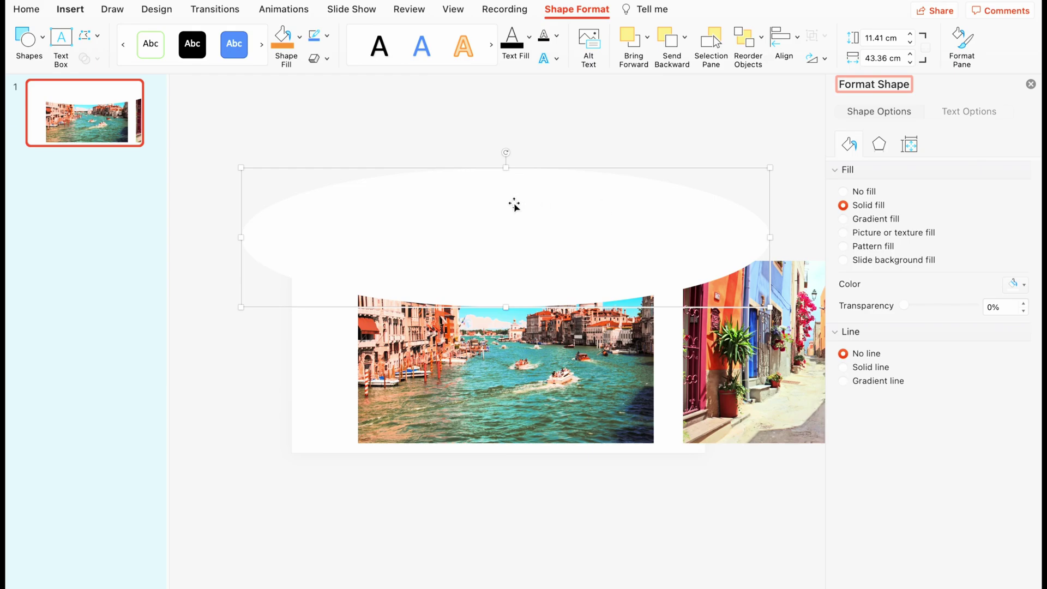
{"action": "mouse_move", "coordinate": [1027, 90]}
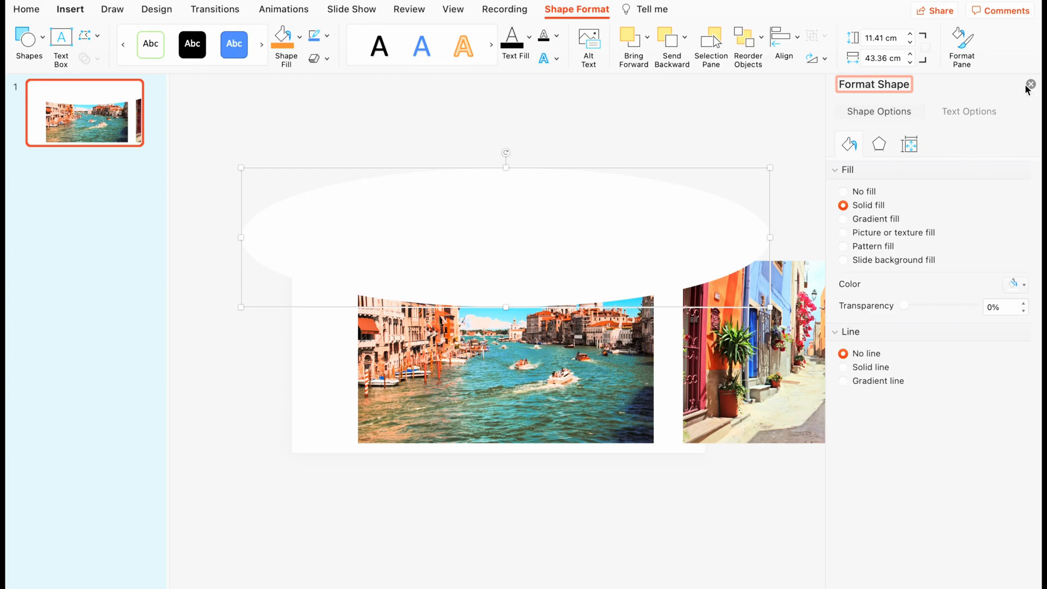
{"action": "left_click", "coordinate": [1031, 83]}
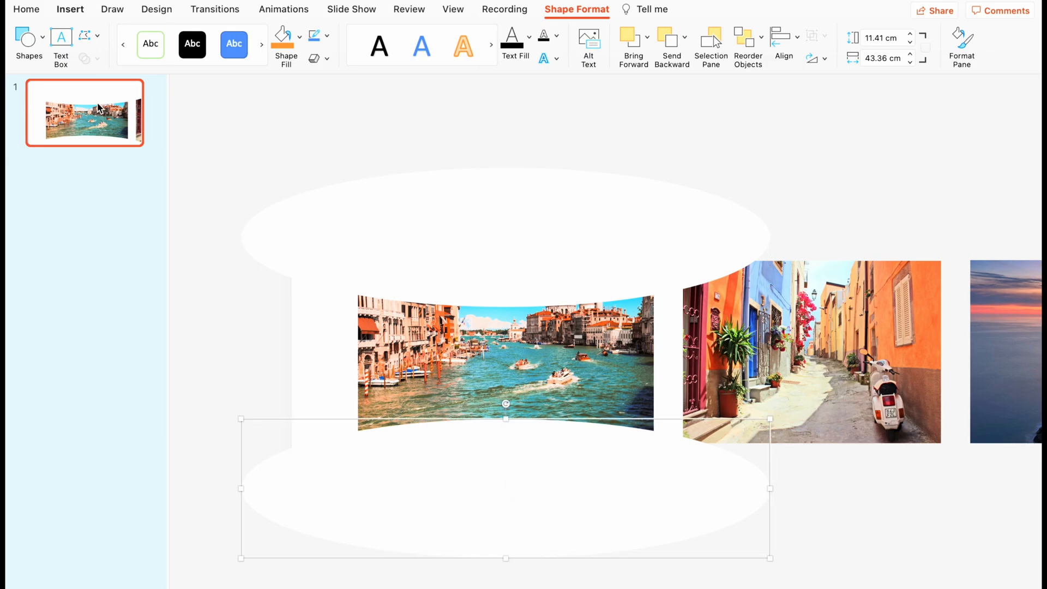
Duplicate slides repeatedly up to seven, shifting the strip left to centre the next photo each time.
{"action": "right_click", "coordinate": [84, 113]}
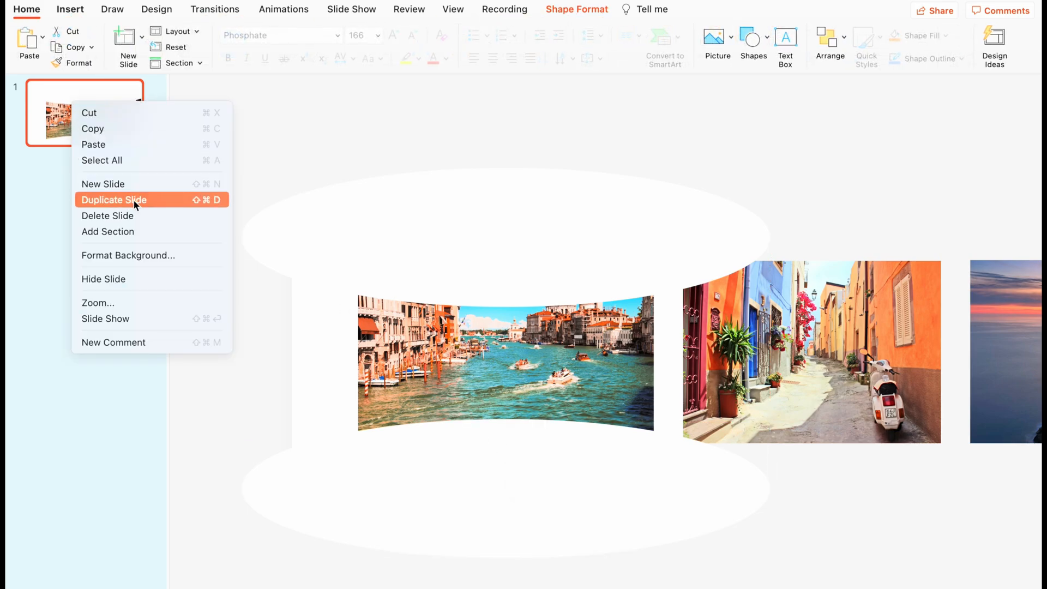
{"action": "left_click", "coordinate": [115, 199]}
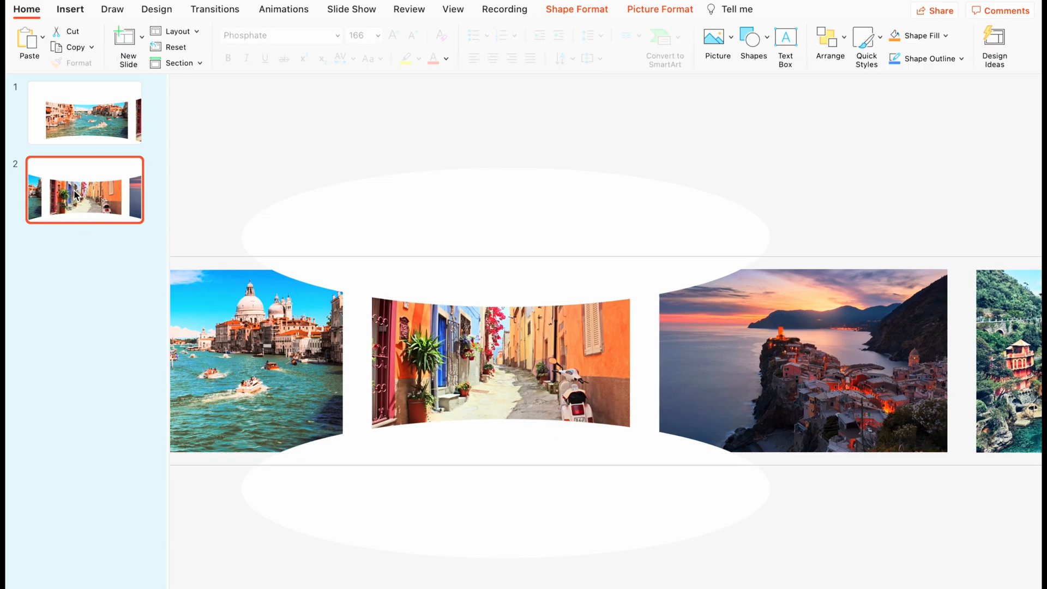
{"action": "right_click", "coordinate": [84, 190]}
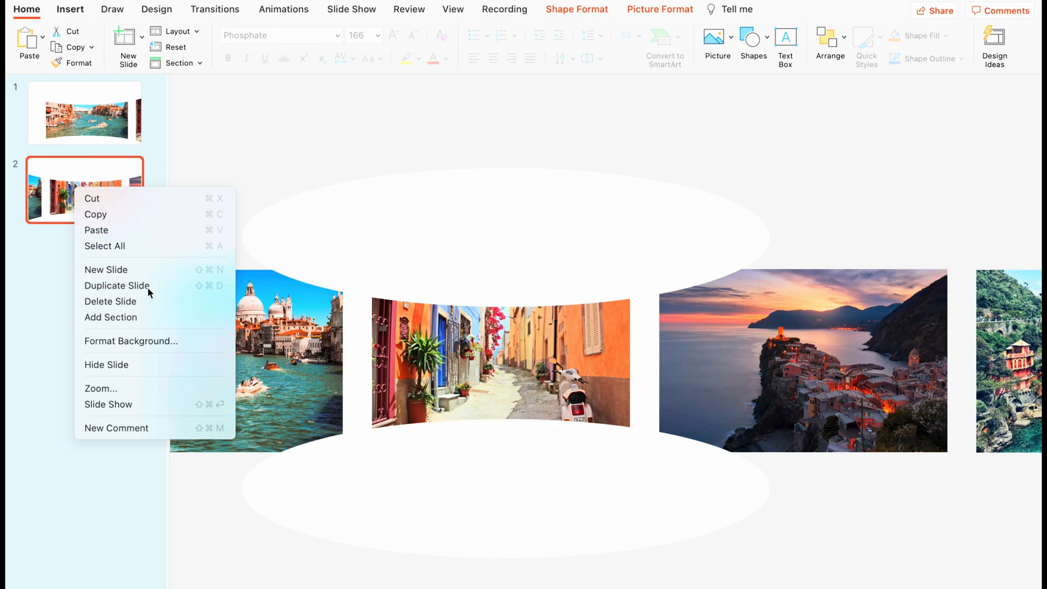
{"action": "left_click", "coordinate": [116, 285]}
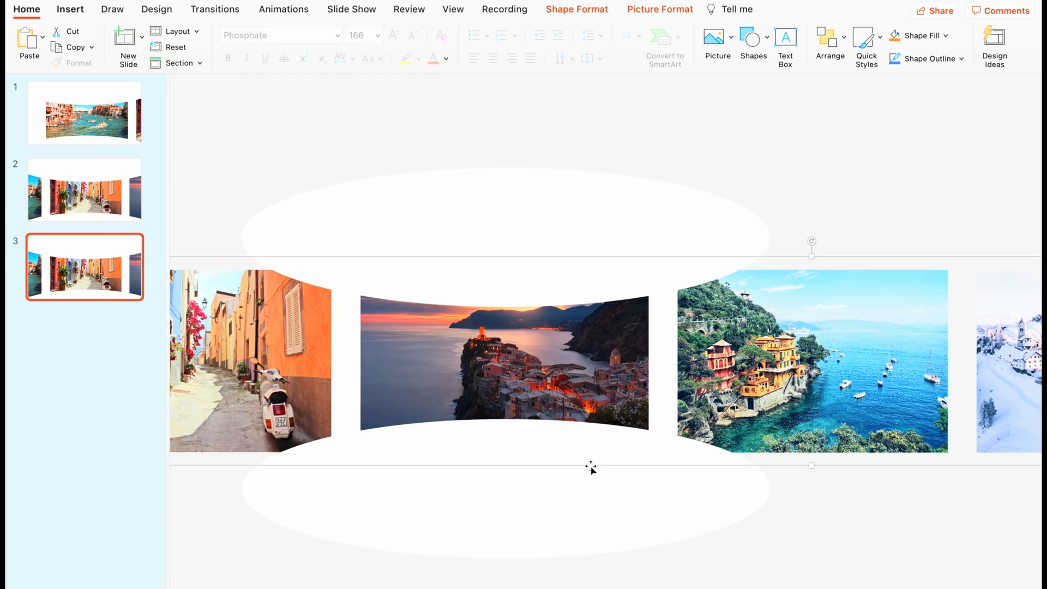
{"action": "right_click", "coordinate": [85, 267]}
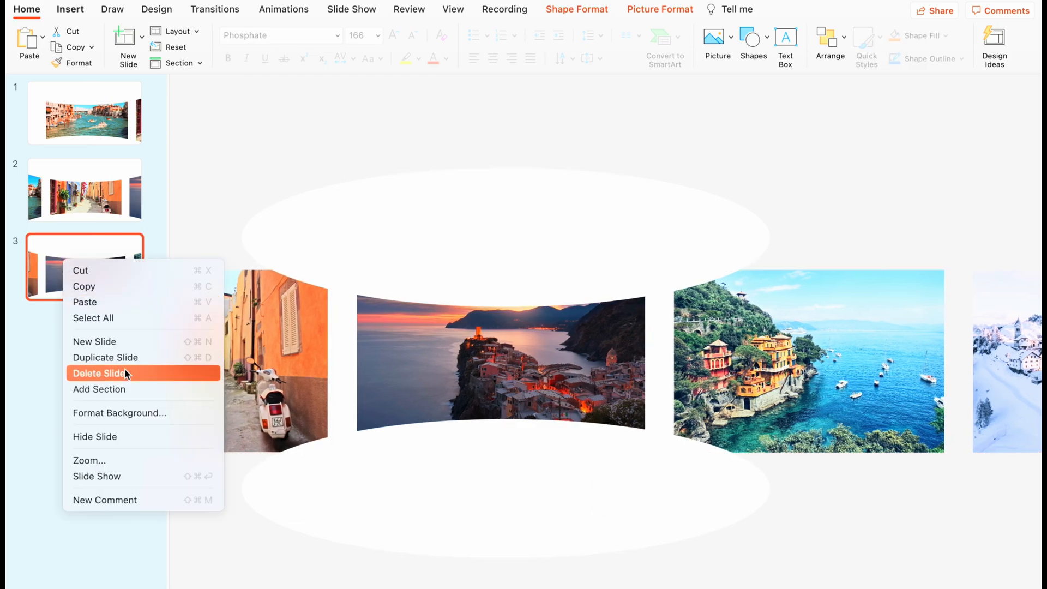
{"action": "left_click", "coordinate": [104, 358]}
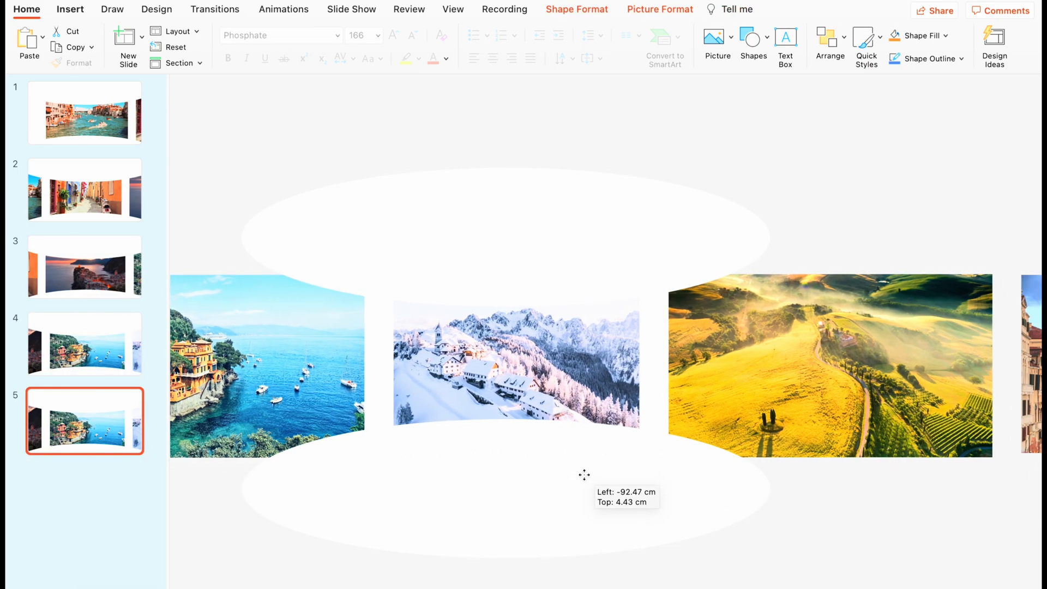
{"action": "right_click", "coordinate": [84, 421]}
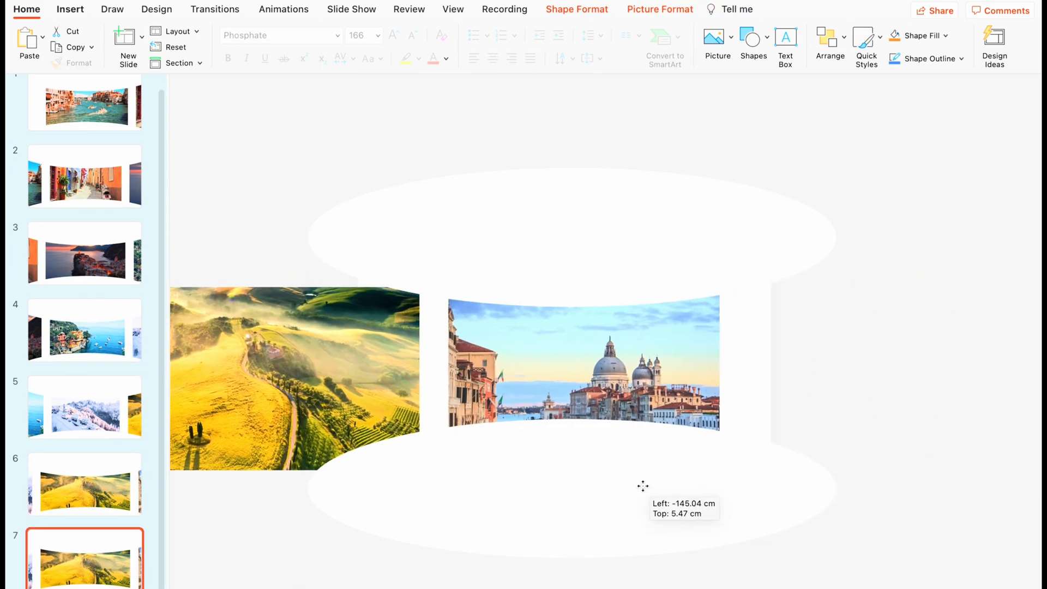
Select all seven slides and apply the Morph transition to them.
{"action": "left_click", "coordinate": [84, 113]}
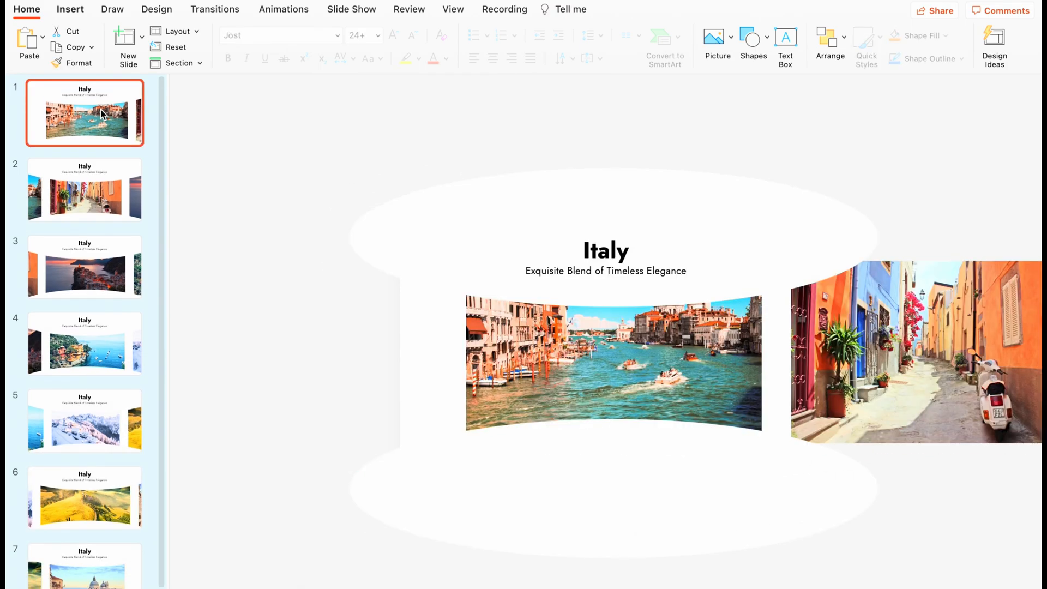
{"action": "right_click", "coordinate": [85, 112]}
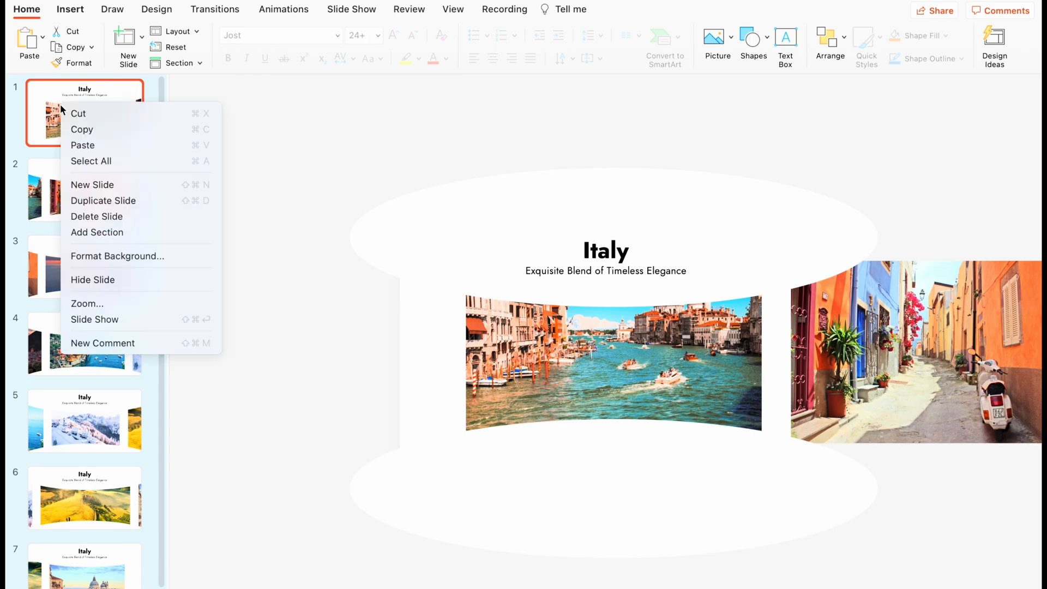
{"action": "mouse_move", "coordinate": [130, 162]}
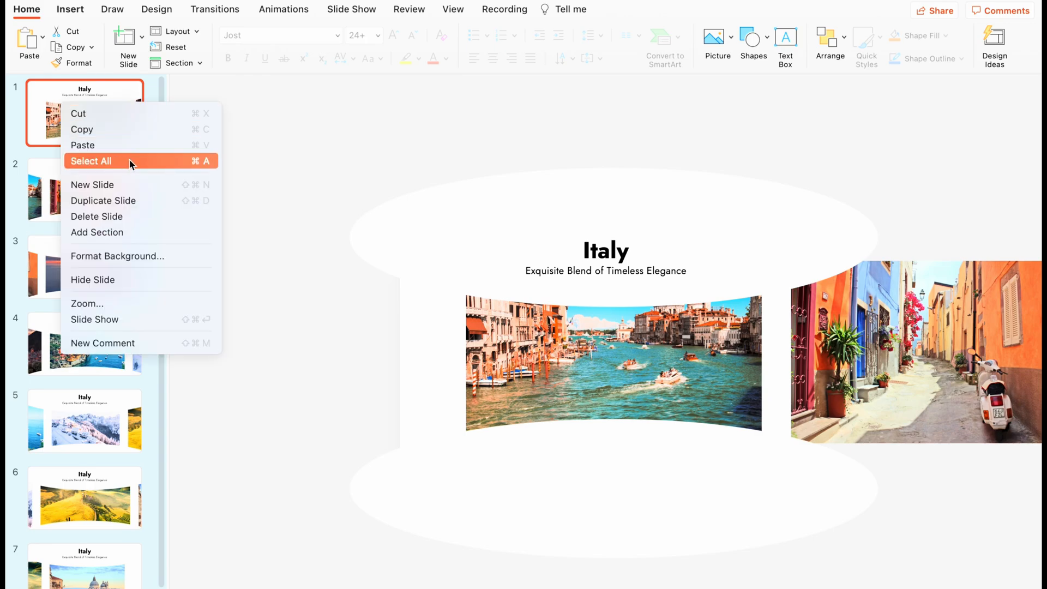
{"action": "mouse_move", "coordinate": [160, 164]}
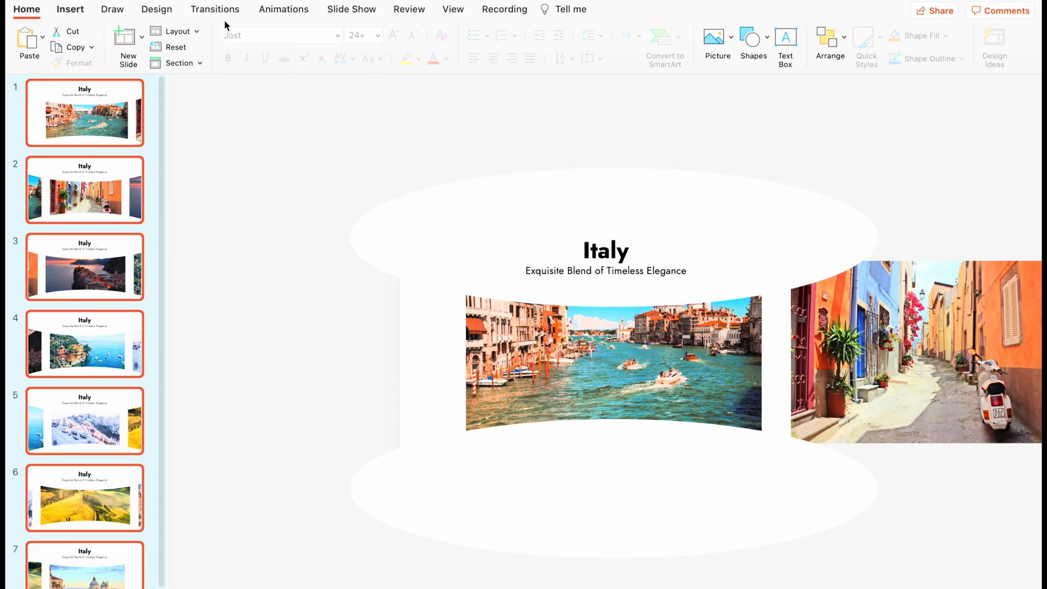
{"action": "left_click", "coordinate": [215, 9]}
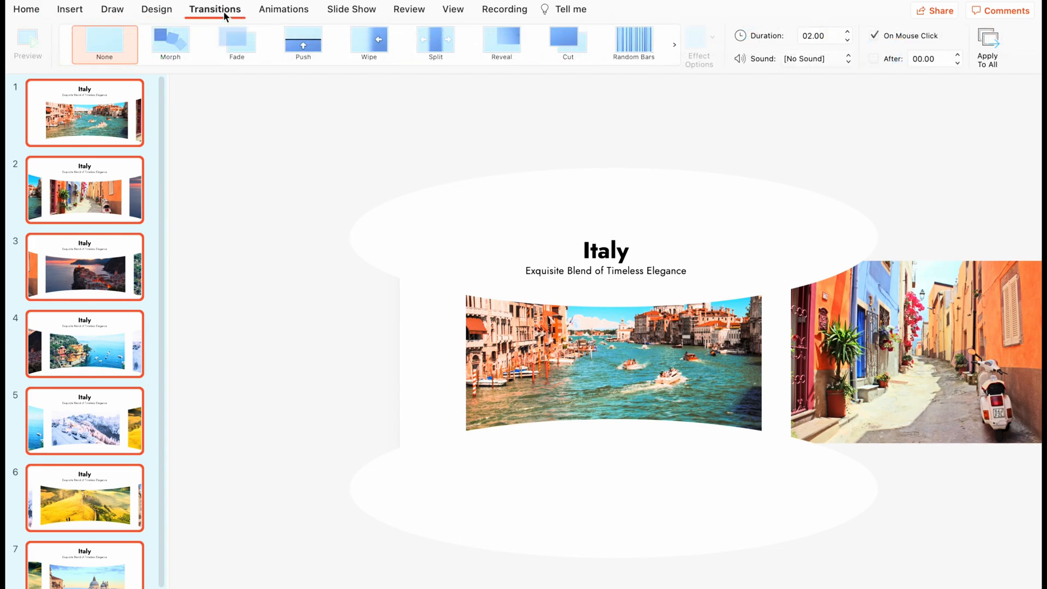
{"action": "left_click", "coordinate": [170, 45]}
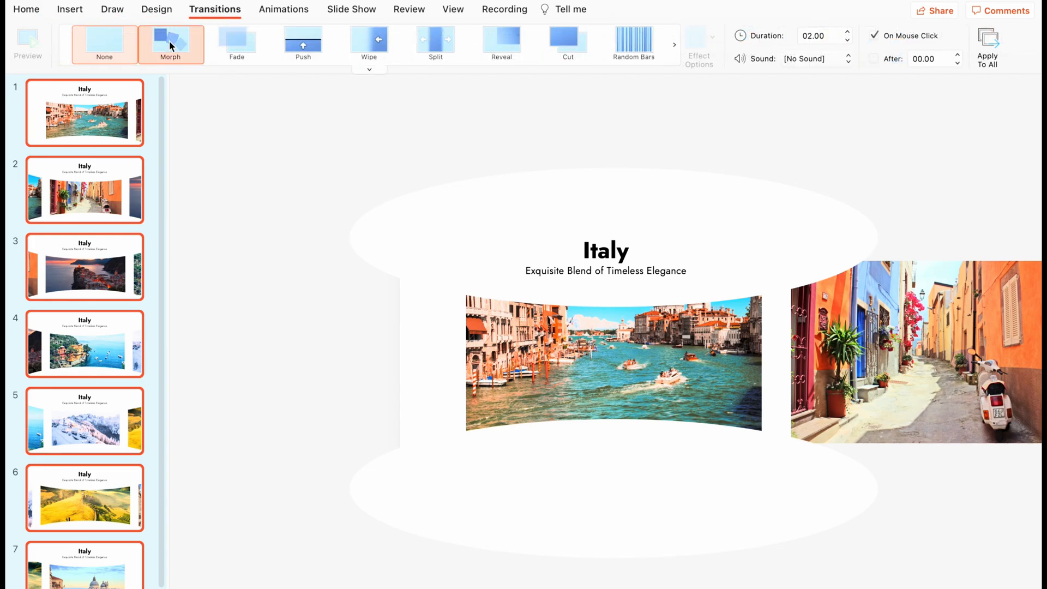